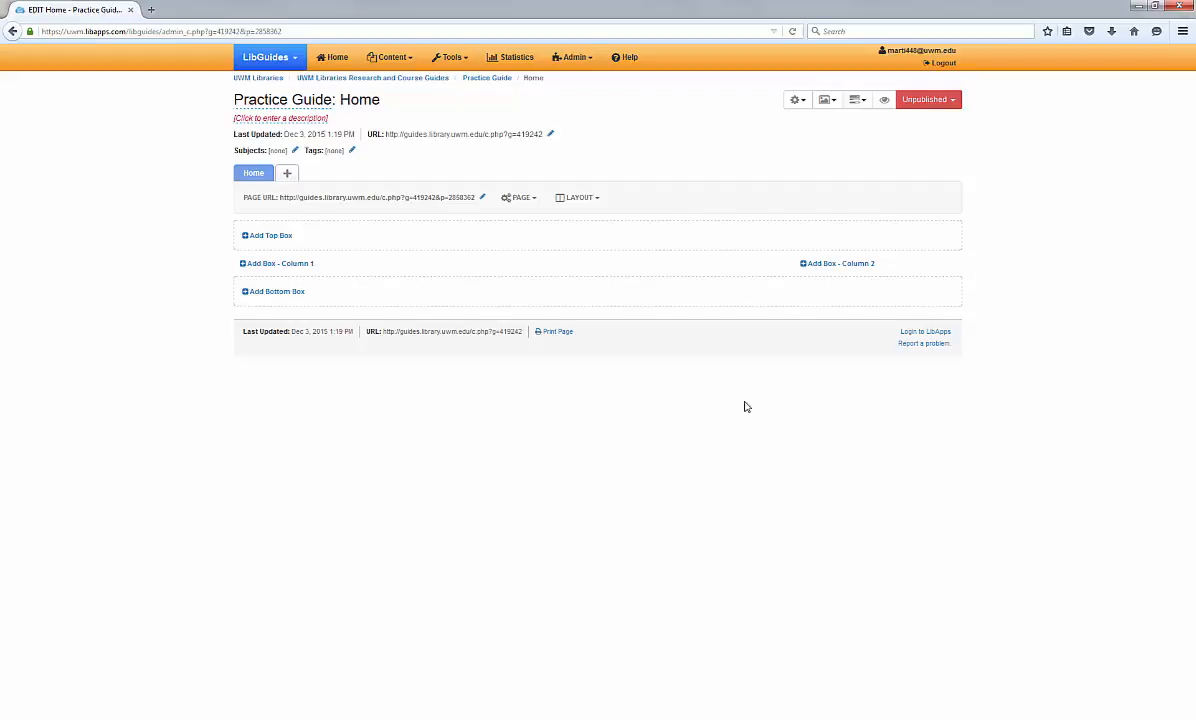
mouse_move(468, 270)
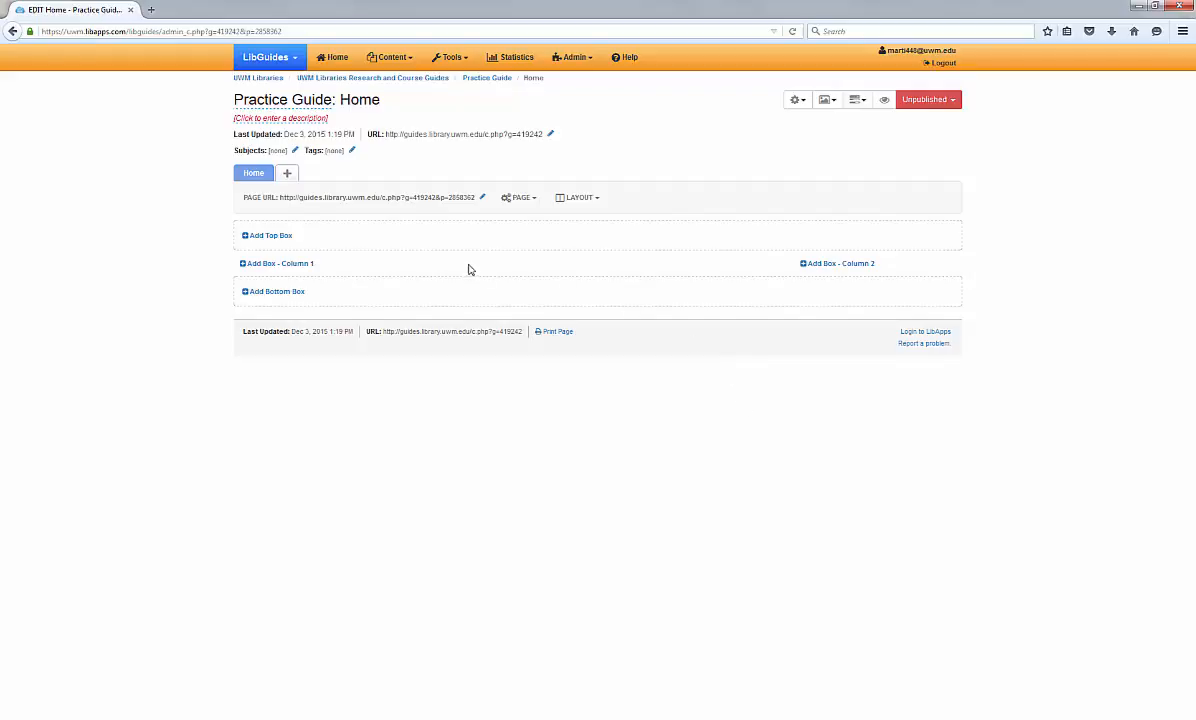
Choose the 'What is a citation?' box from the Citation Styles guide as a reused box for Column 1.
scroll(down, 3)
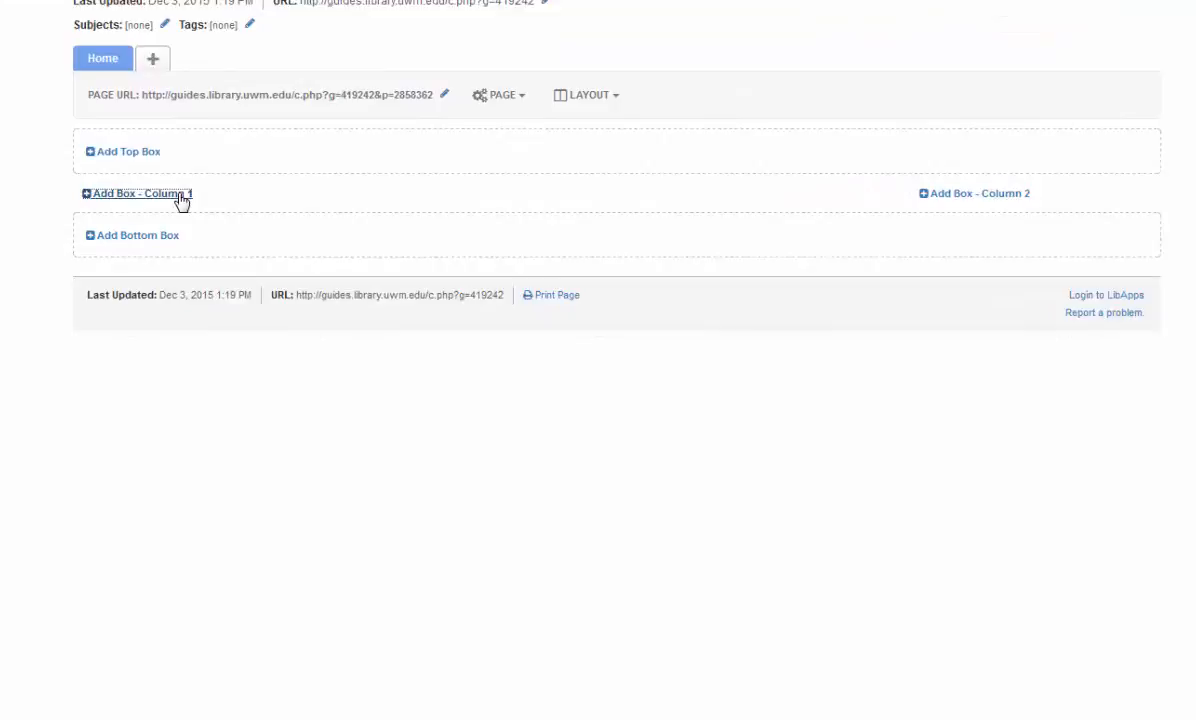
click(137, 193)
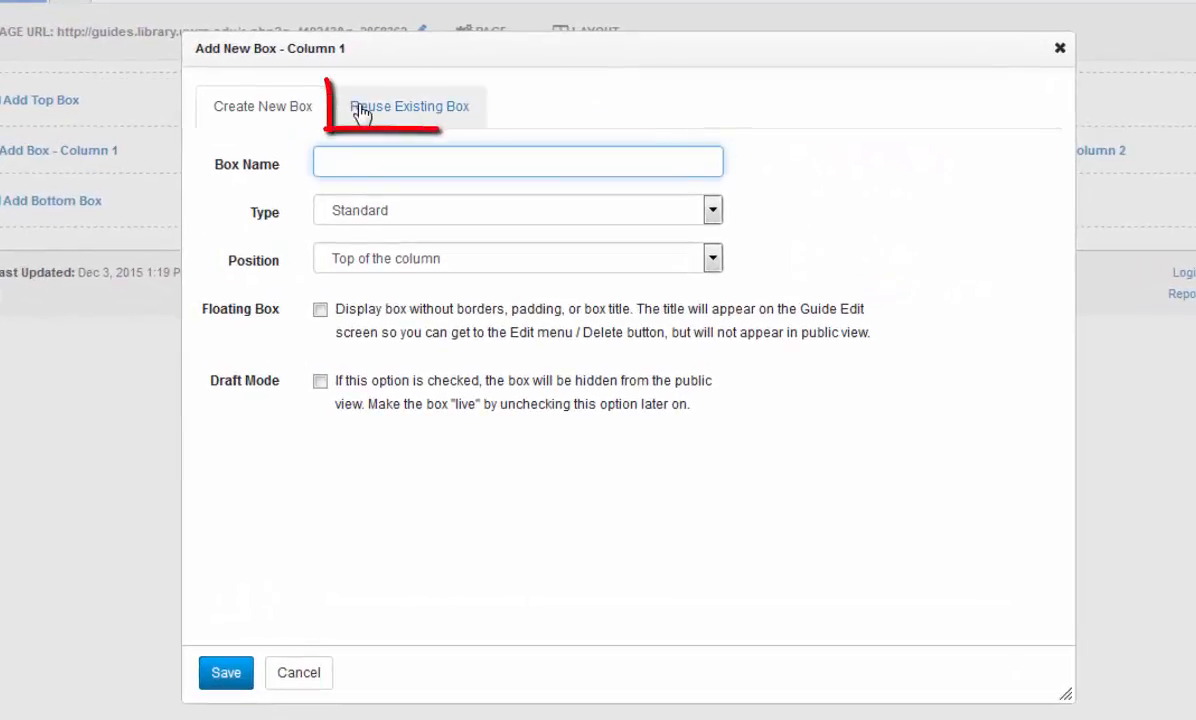
click(409, 106)
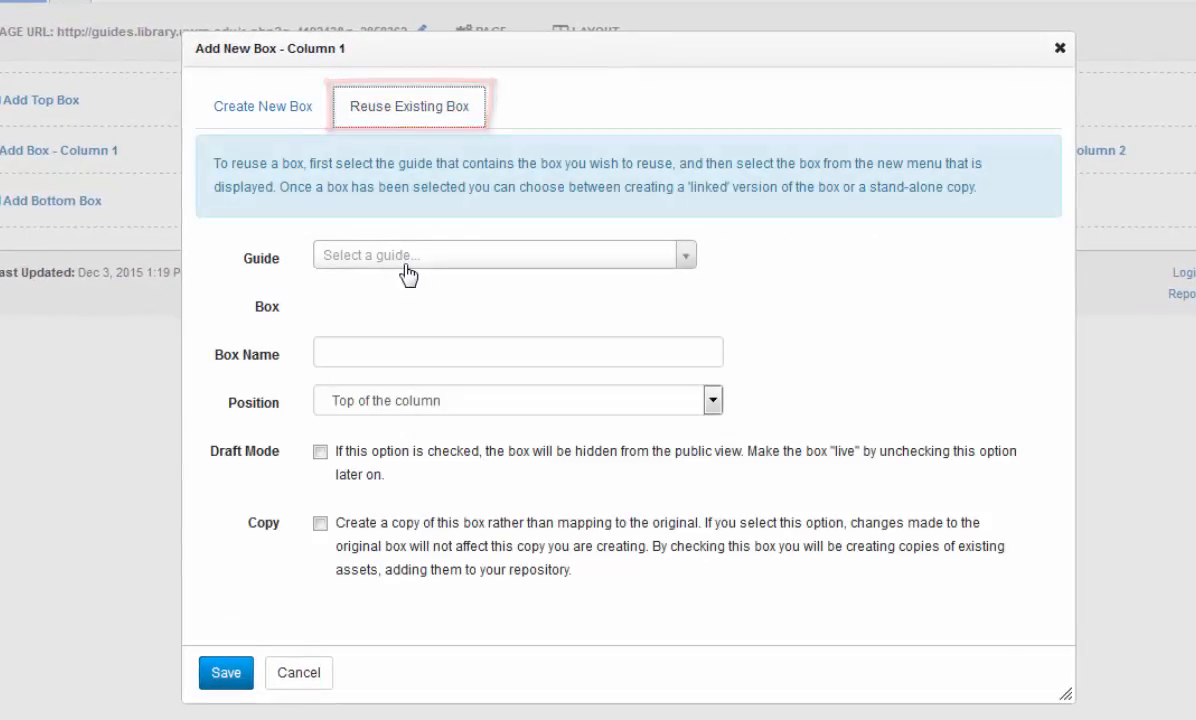
click(504, 254)
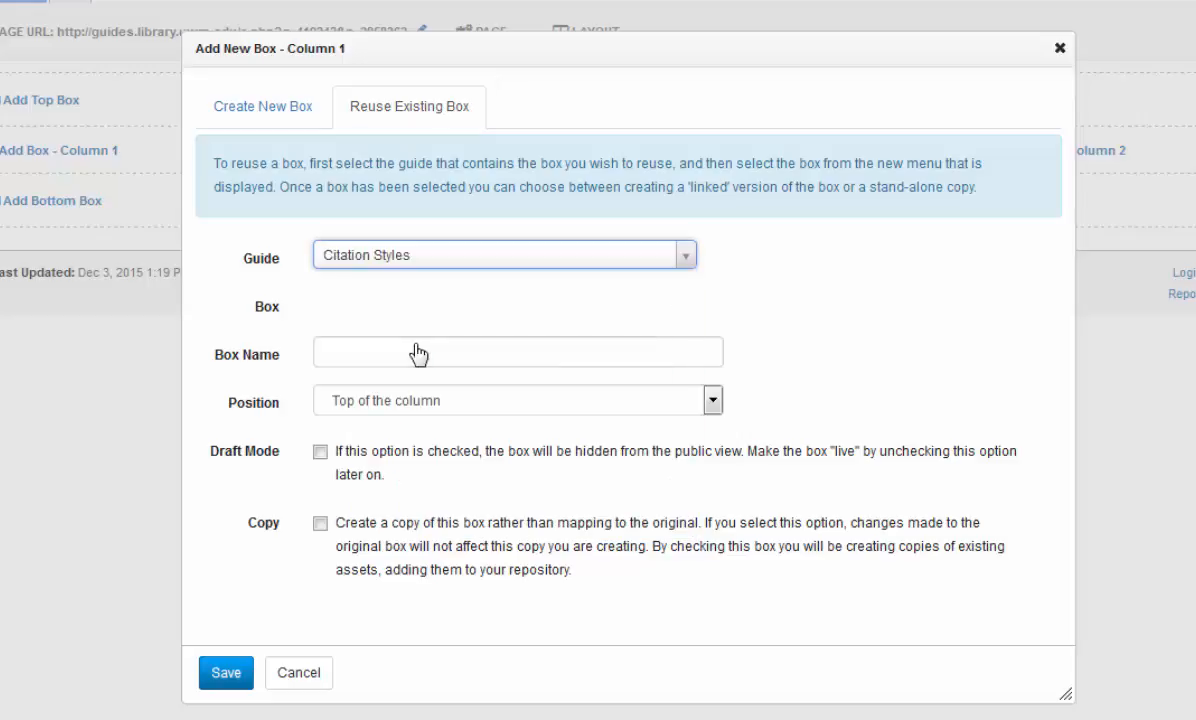
click(504, 303)
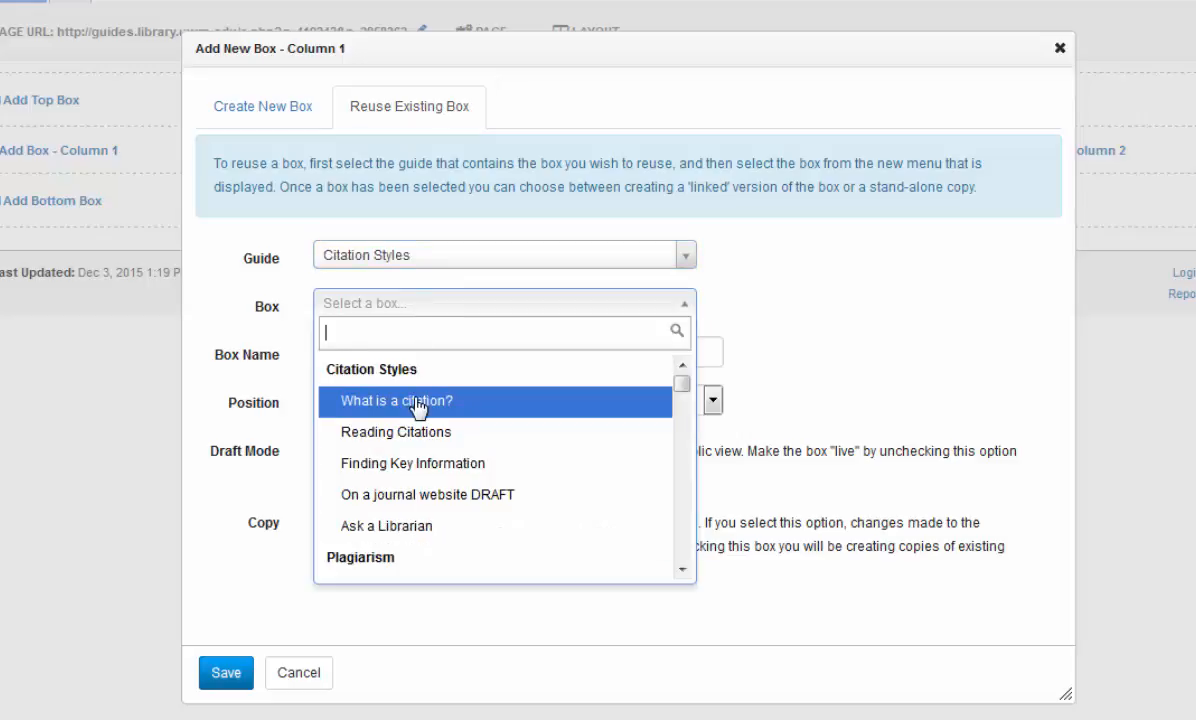
click(396, 400)
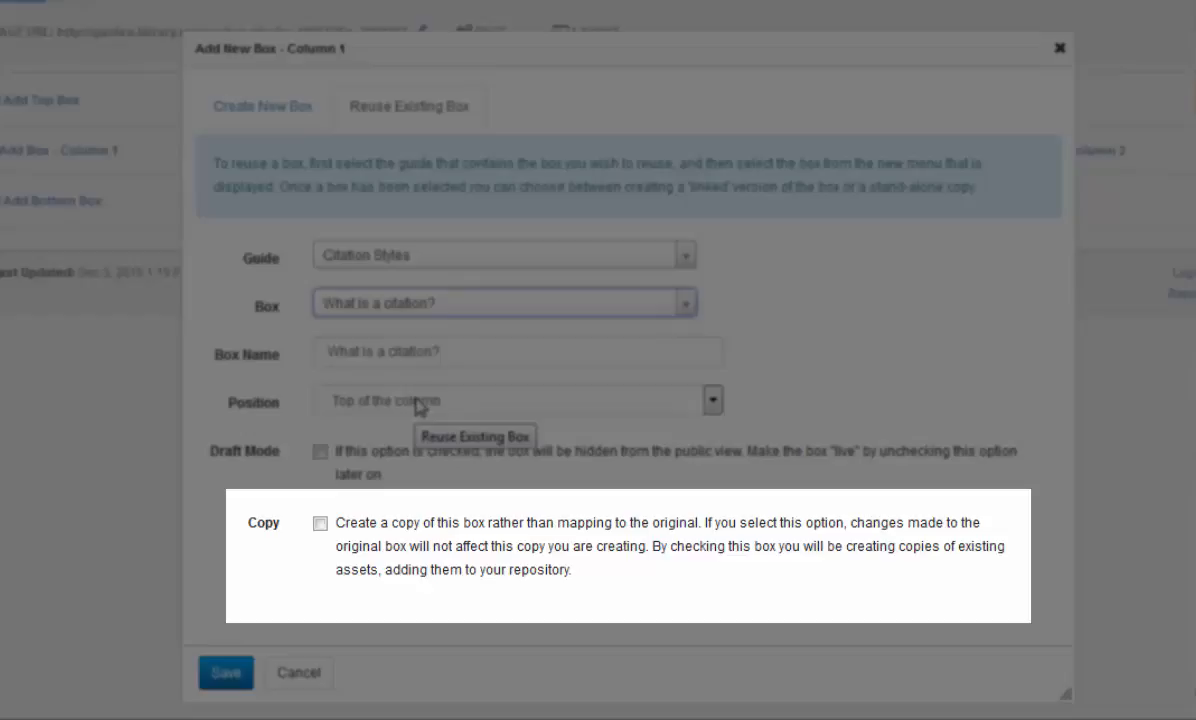
mouse_move(413, 408)
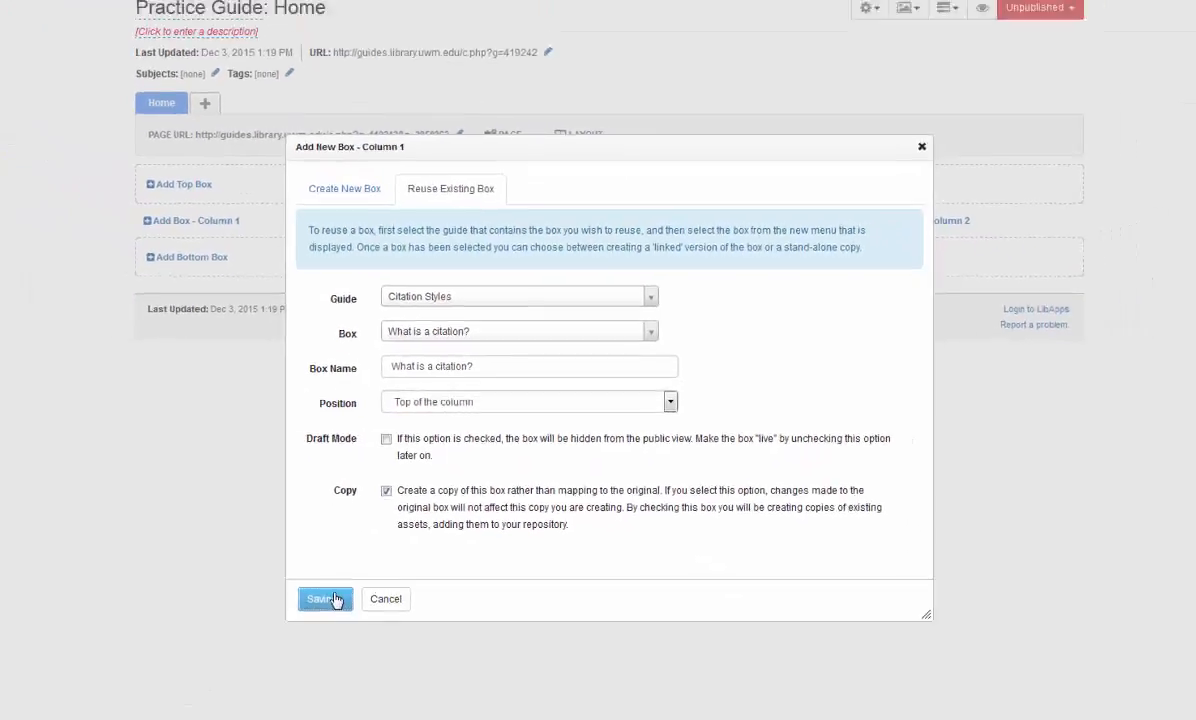
click(323, 598)
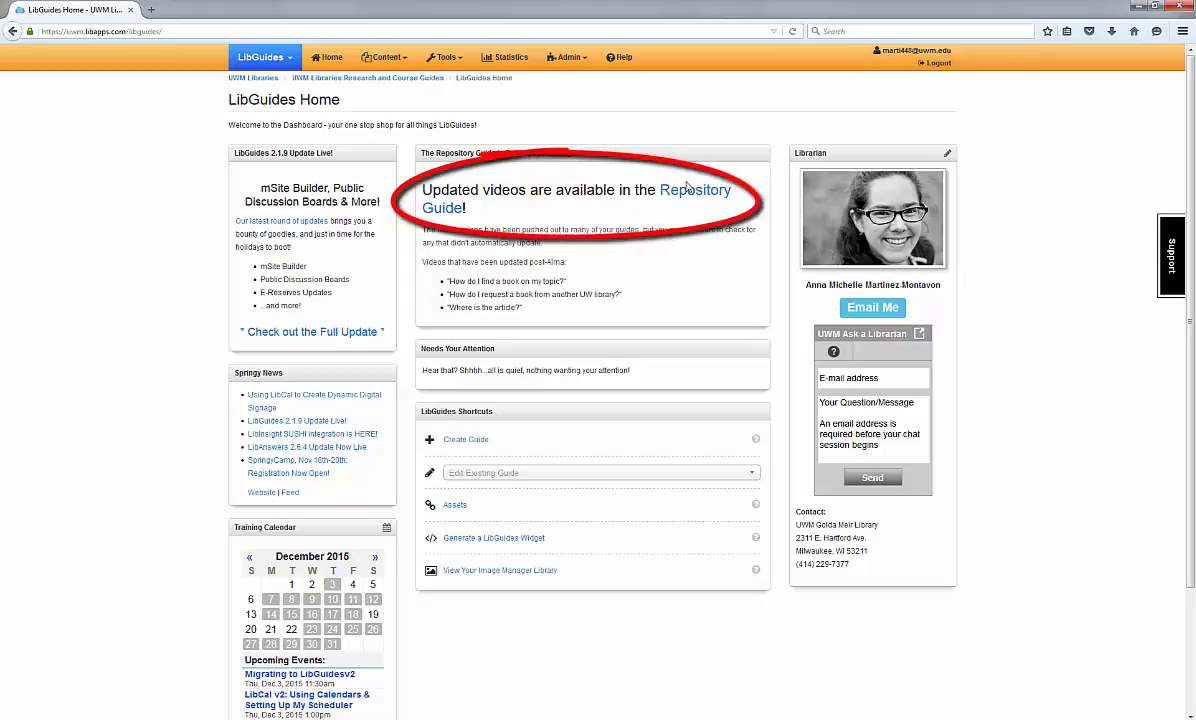
Navigate the LibGuides Repository guide via Basic Boxes and Search Widgets to its Search@UW page.
click(695, 189)
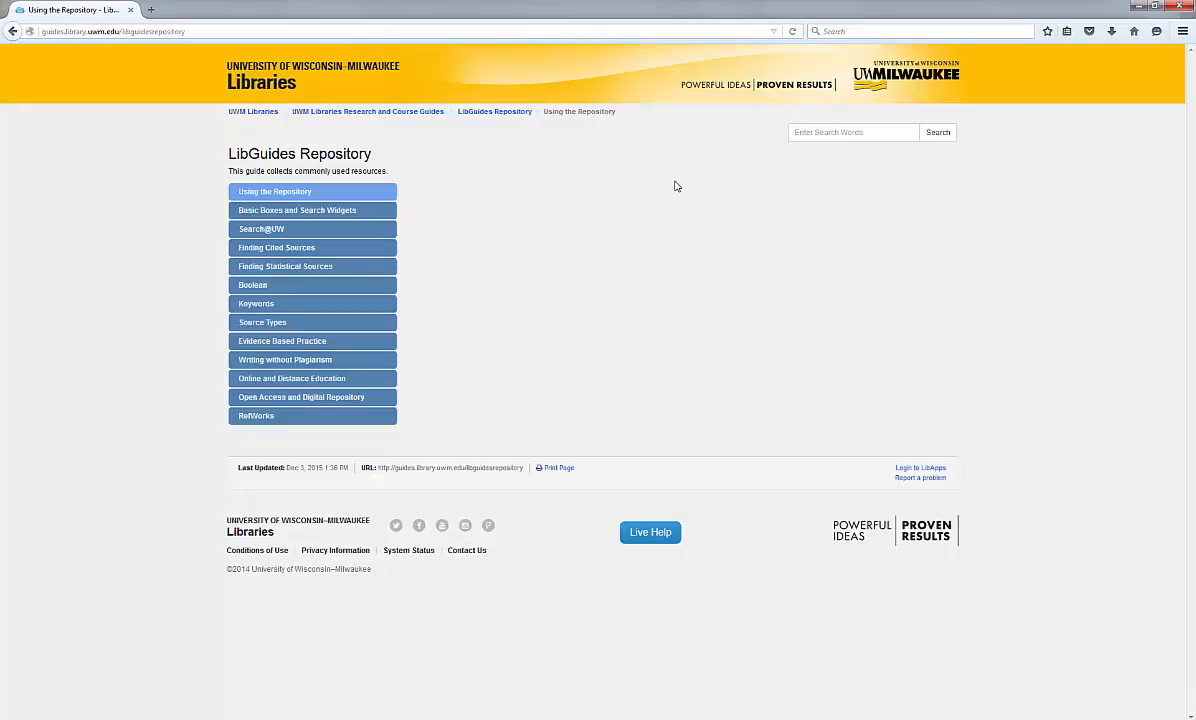
mouse_move(593, 179)
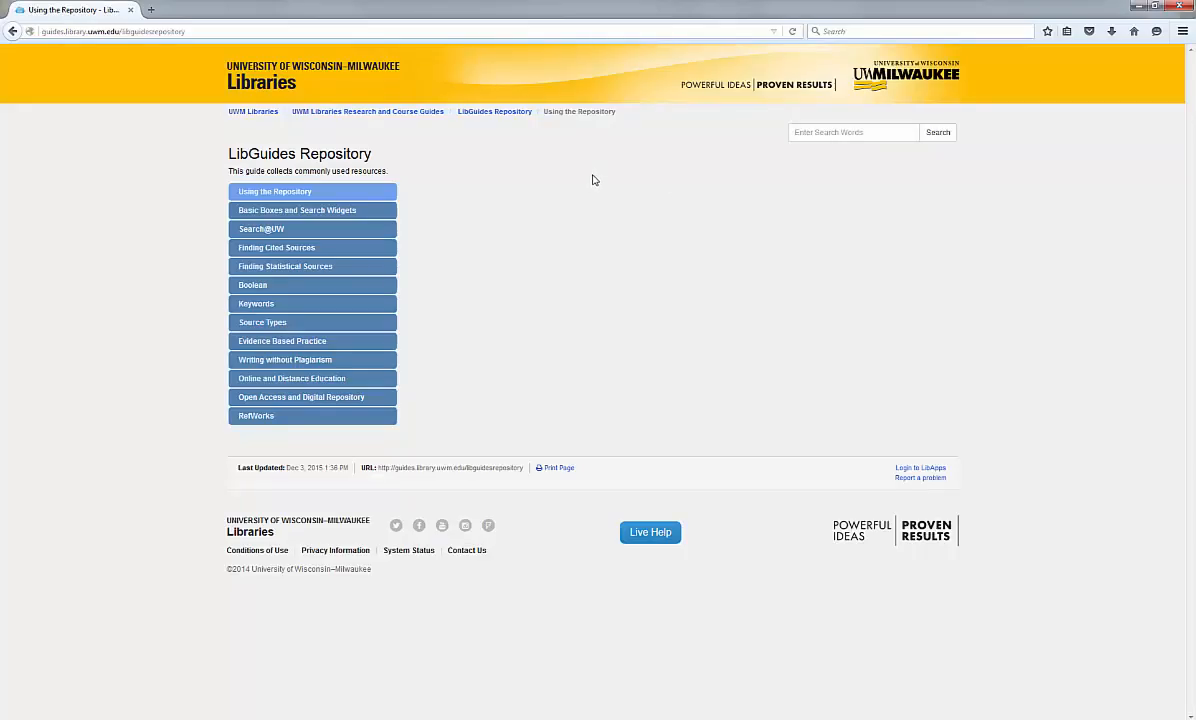
click(297, 210)
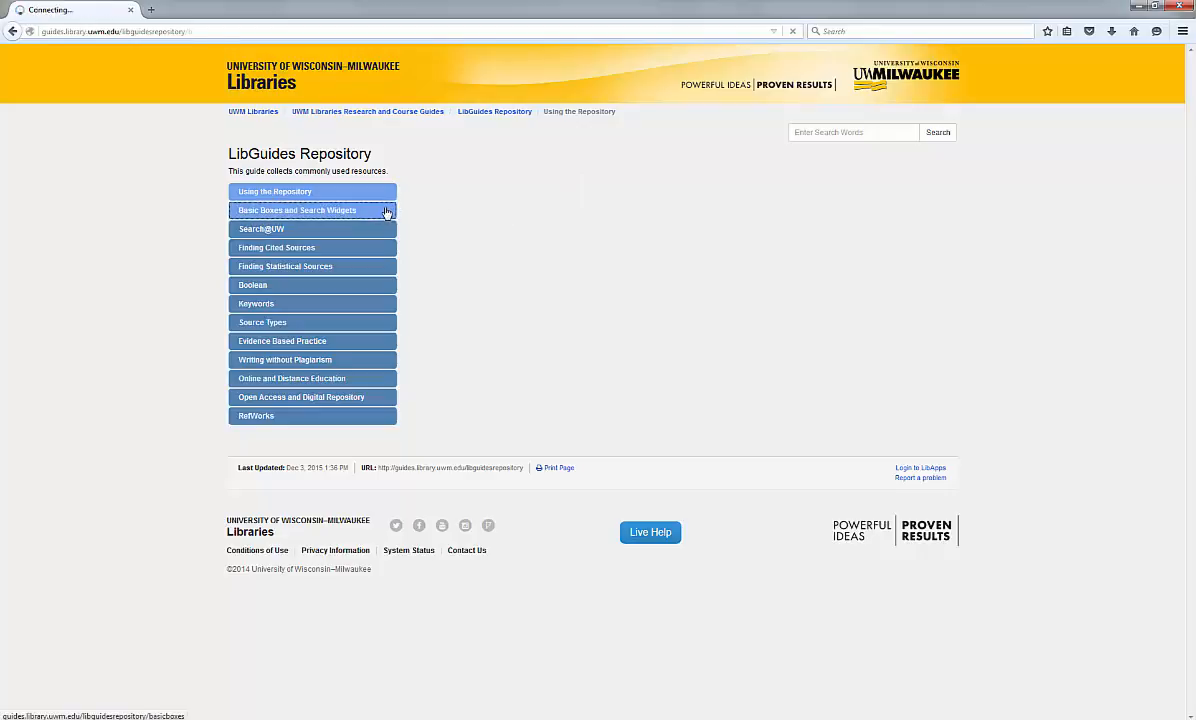
click(297, 210)
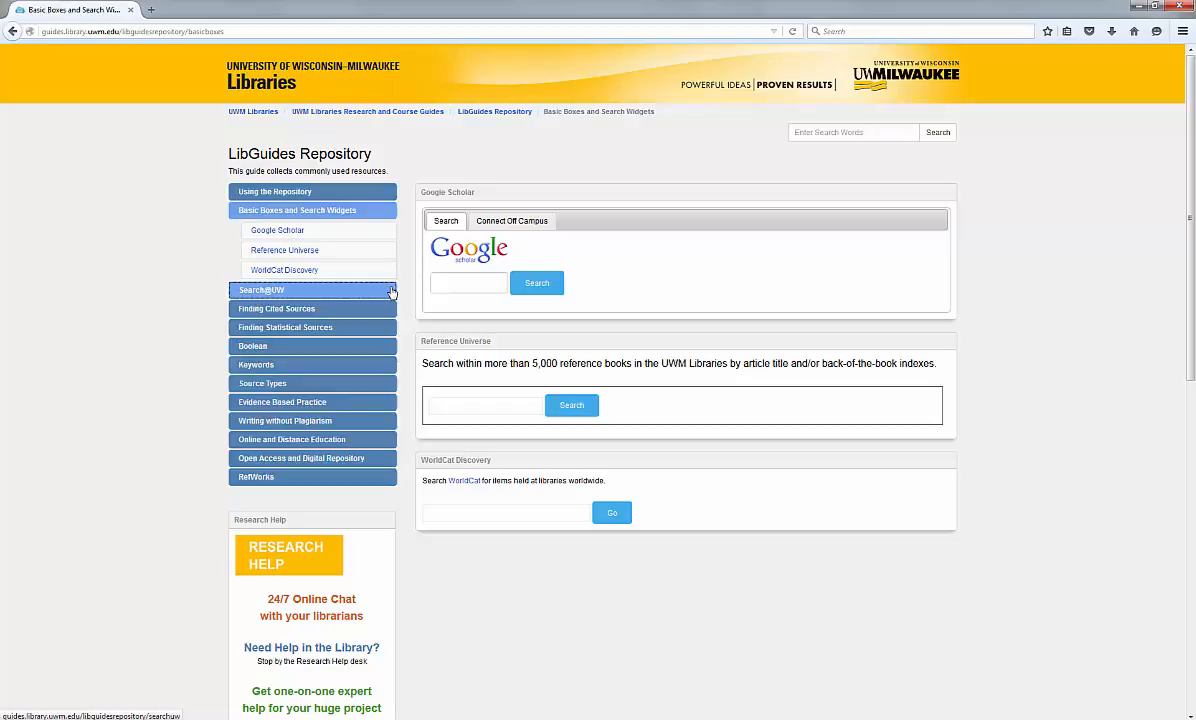
click(261, 289)
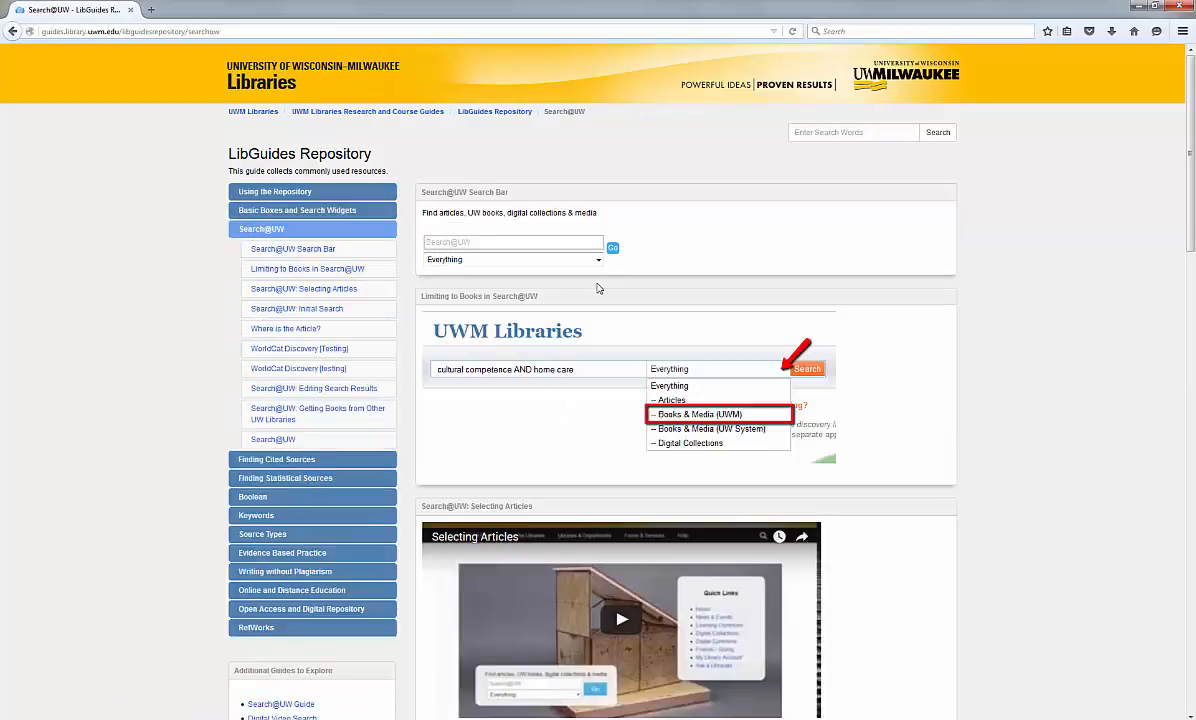